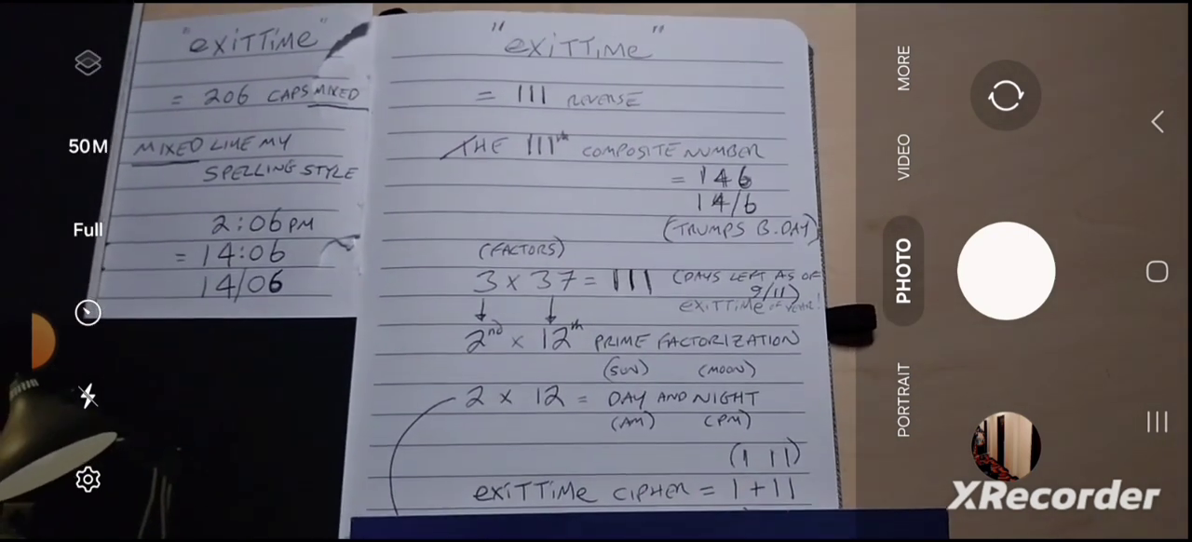
{"action": "left_click", "coordinate": [577, 260]}
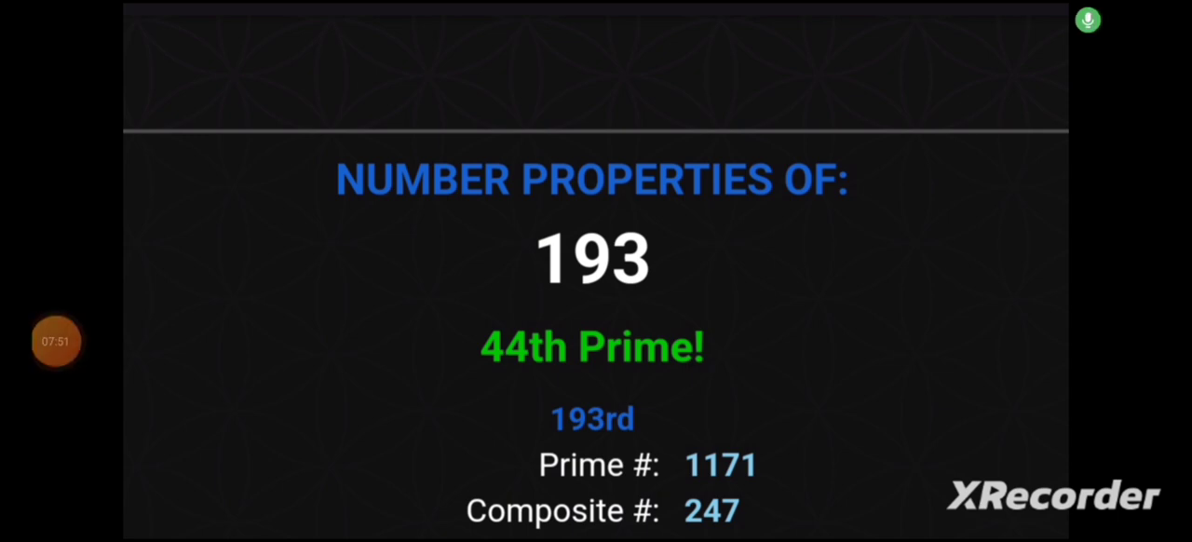
{"action": "left_click", "coordinate": [62, 343]}
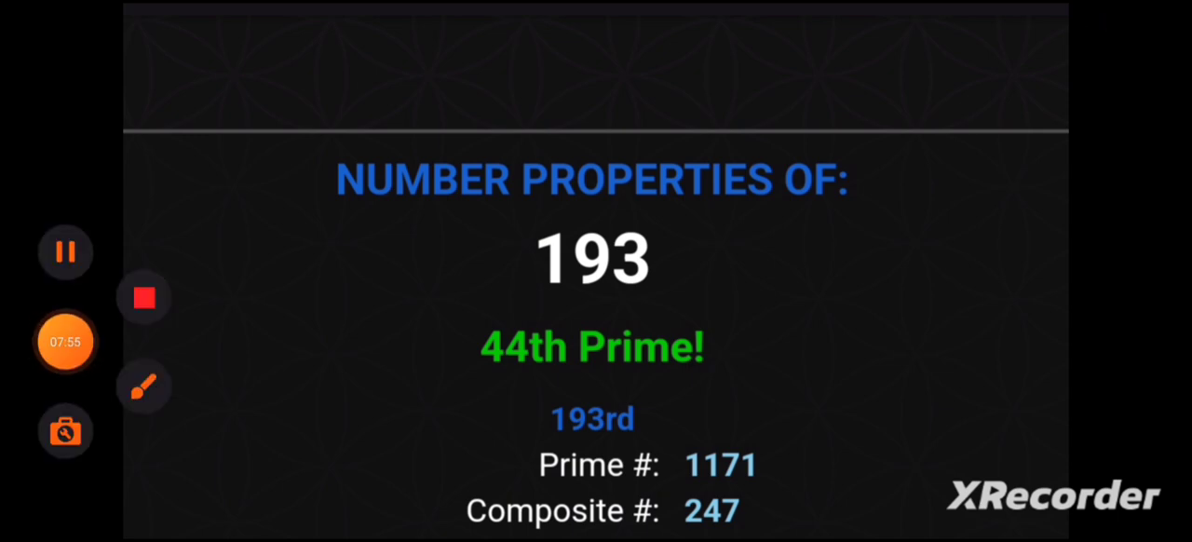